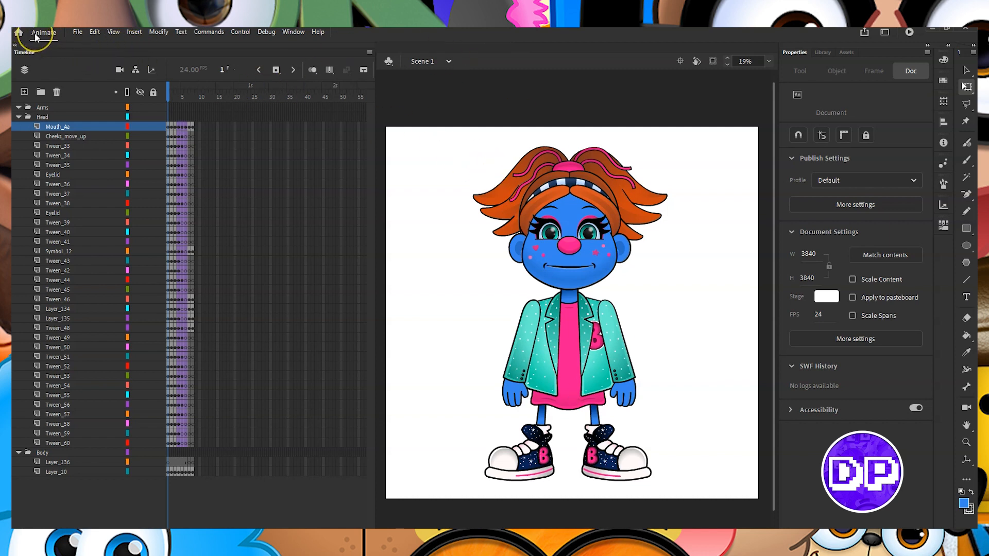
pyautogui.moveTo(119, 71)
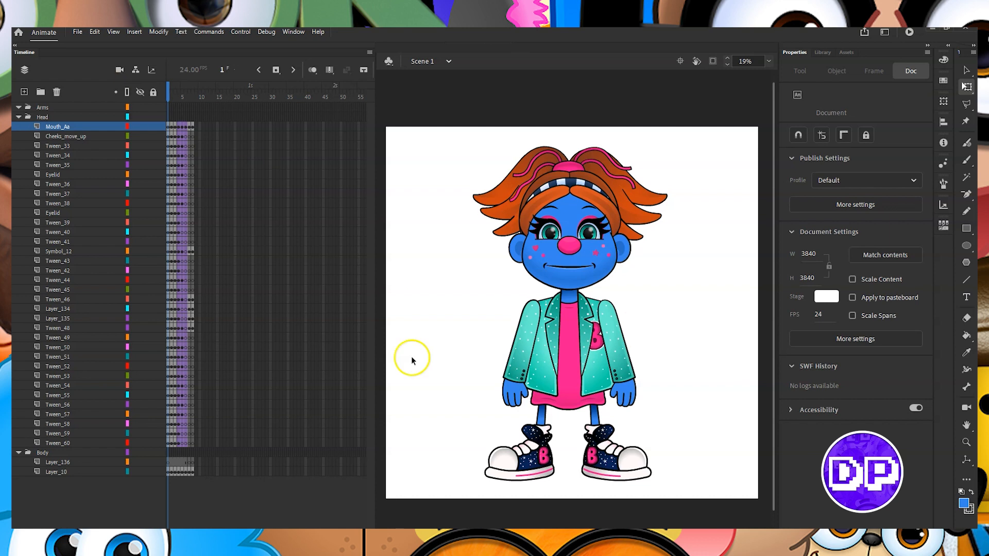
# Move the playhead to frame 8 to show the character's back view.
pyautogui.click(169, 91)
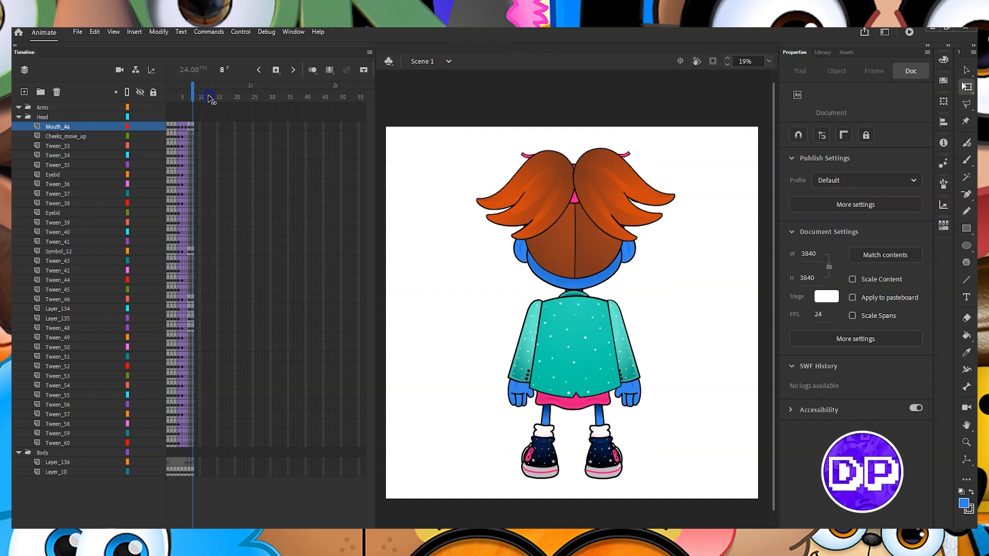
# Move the playhead back to the early frames near frame 1 of the turnaround.
pyautogui.click(173, 97)
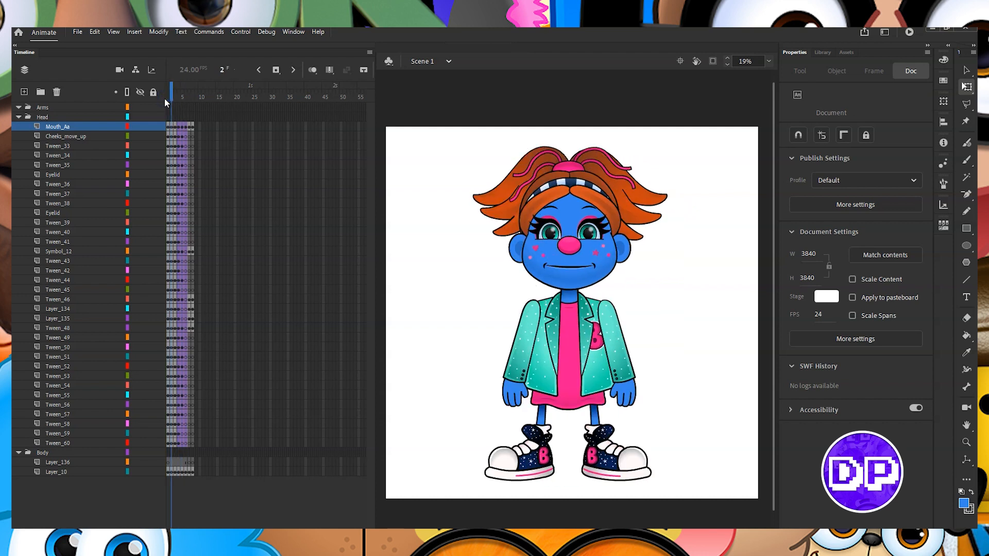
pyautogui.click(190, 97)
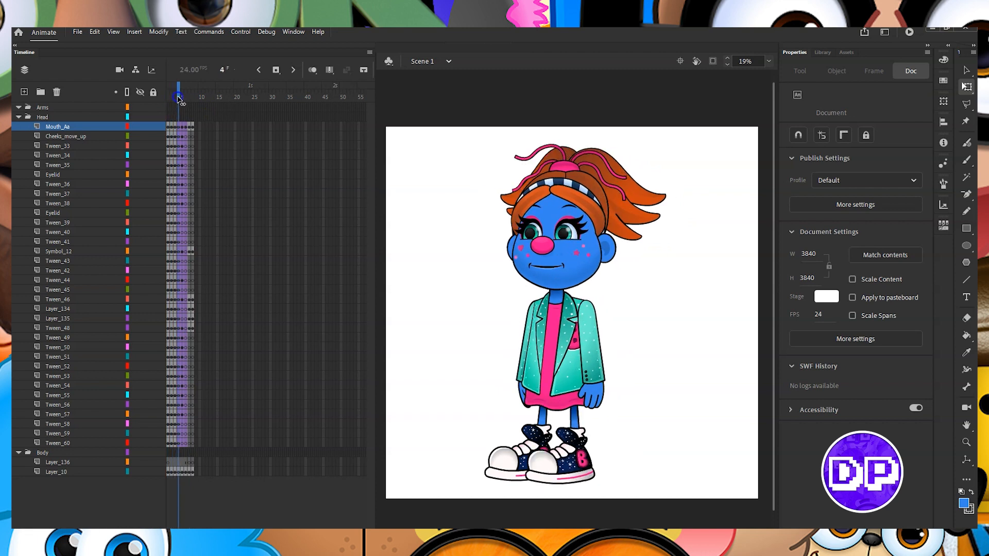
# Select the character's jacket on the stage in the side-profile pose.
pyautogui.click(541, 243)
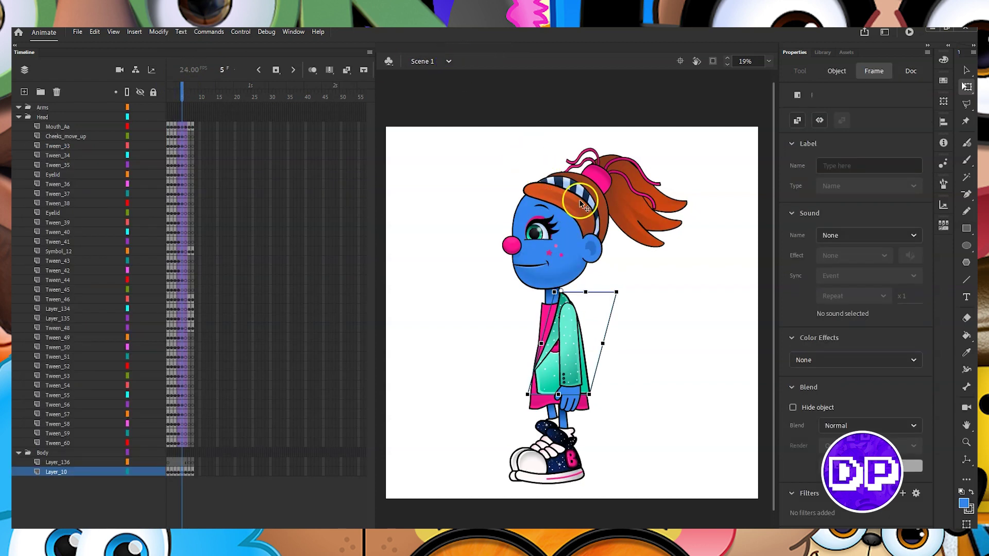
# Set the profile jacket to Play Single Frame starting at frame 2, then return to frame 1.
pyautogui.click(591, 256)
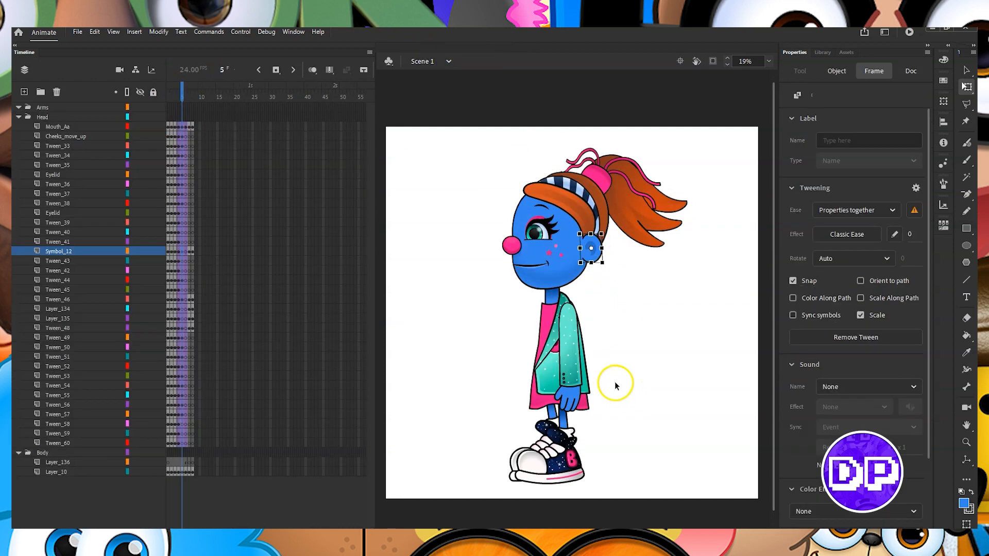
pyautogui.doubleClick(554, 355)
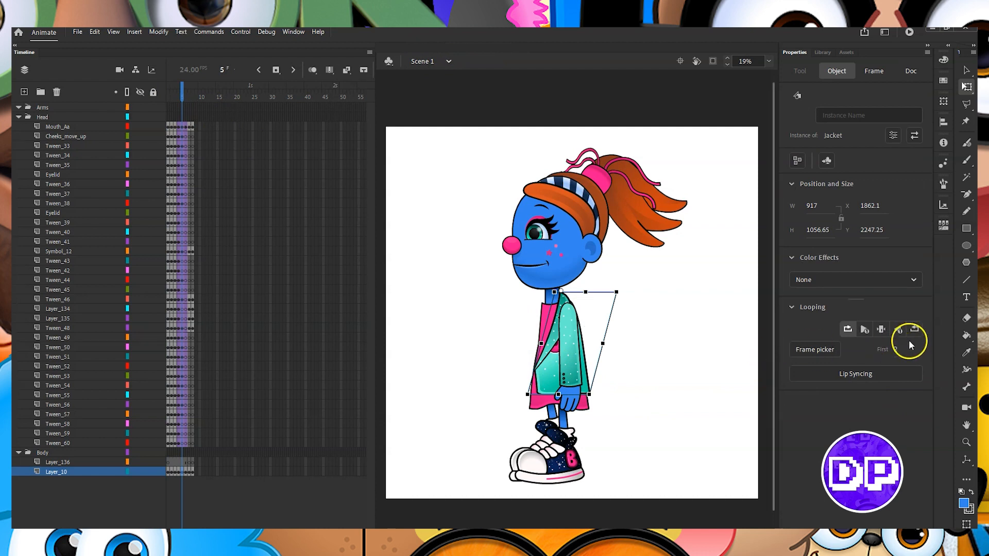
pyautogui.click(881, 329)
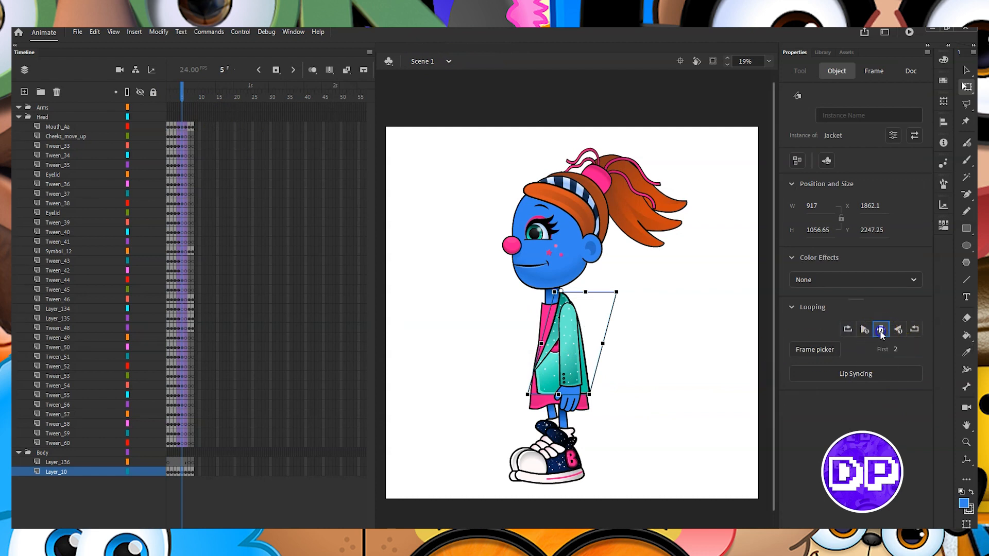
pyautogui.click(164, 92)
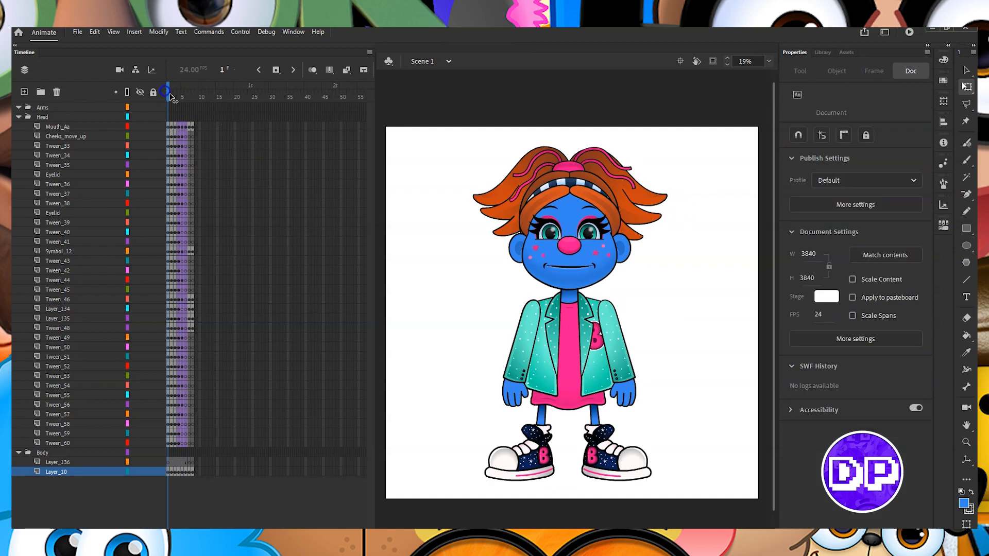
pyautogui.moveTo(399, 141)
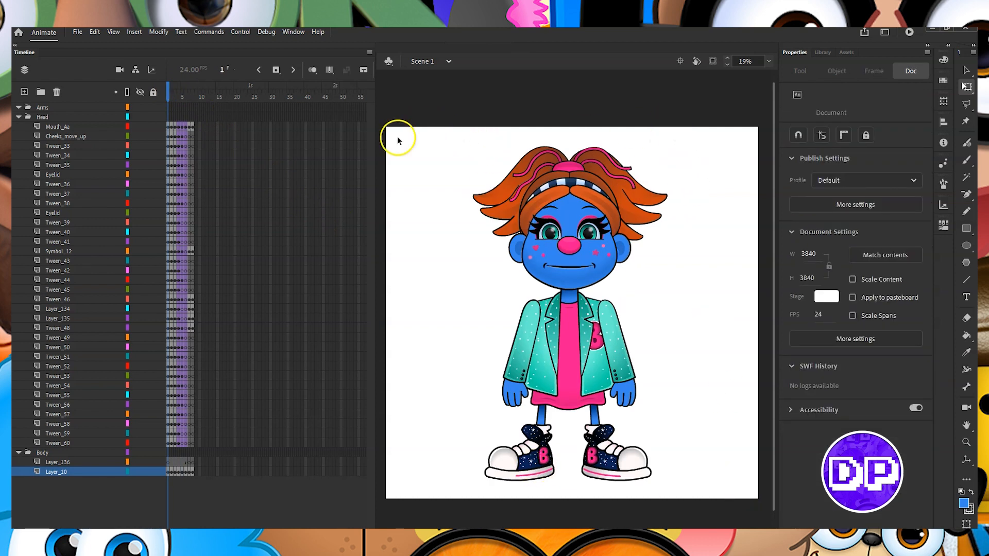
# Deselect everything on the stage by clicking an empty area.
pyautogui.click(42, 117)
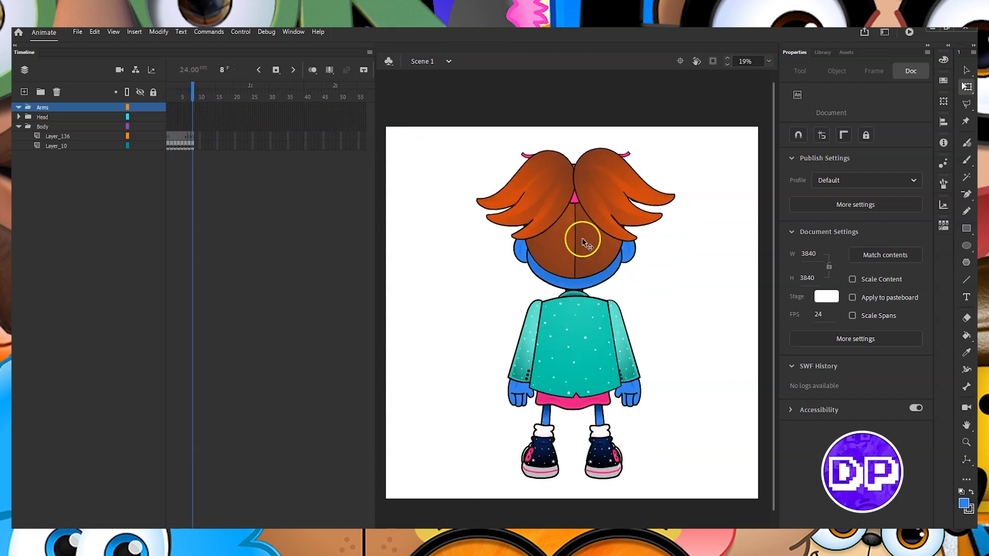
pyautogui.click(188, 91)
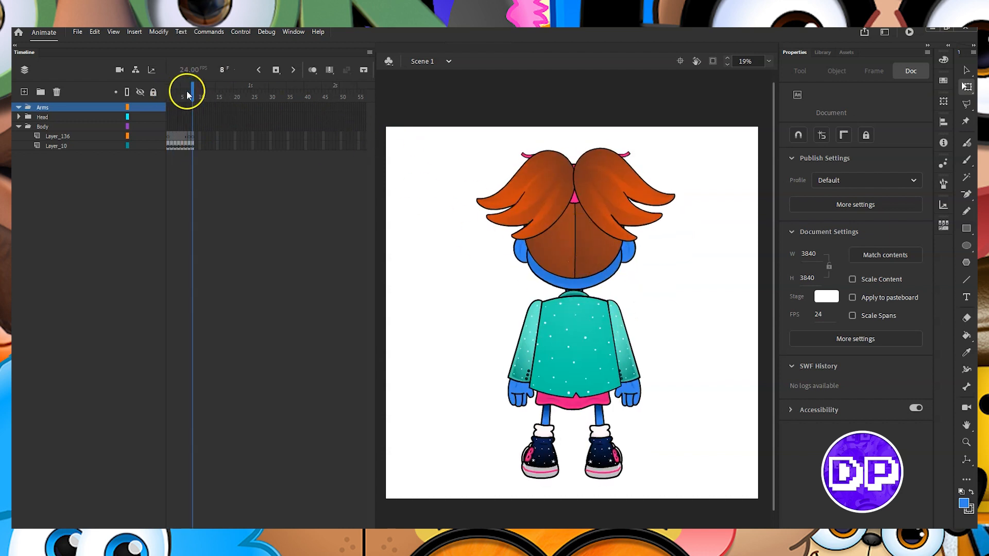
pyautogui.click(186, 95)
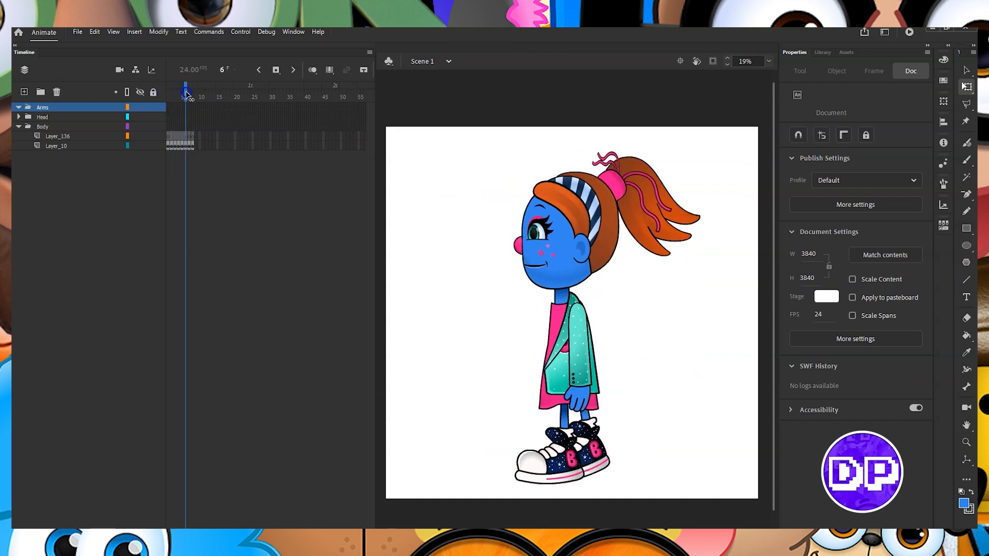
pyautogui.click(184, 92)
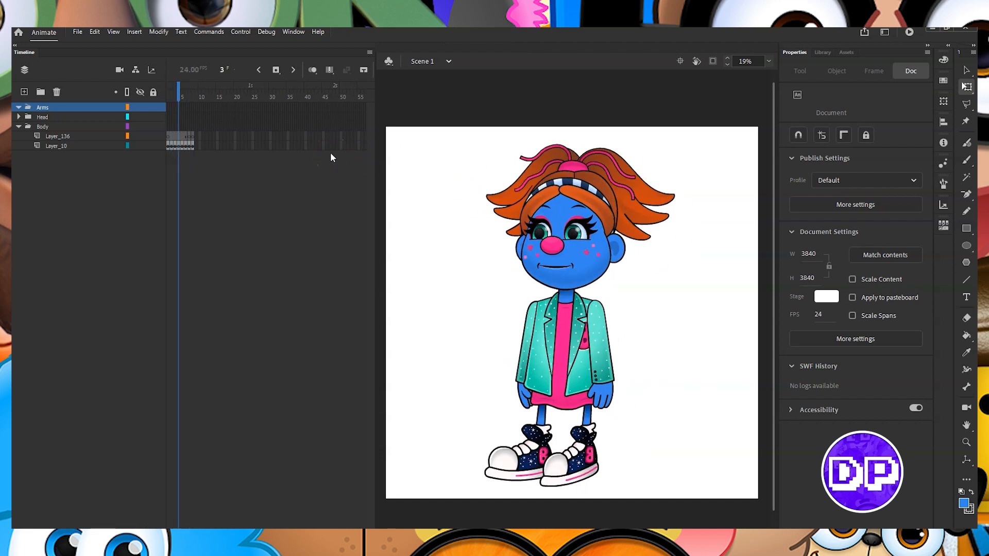
pyautogui.click(191, 96)
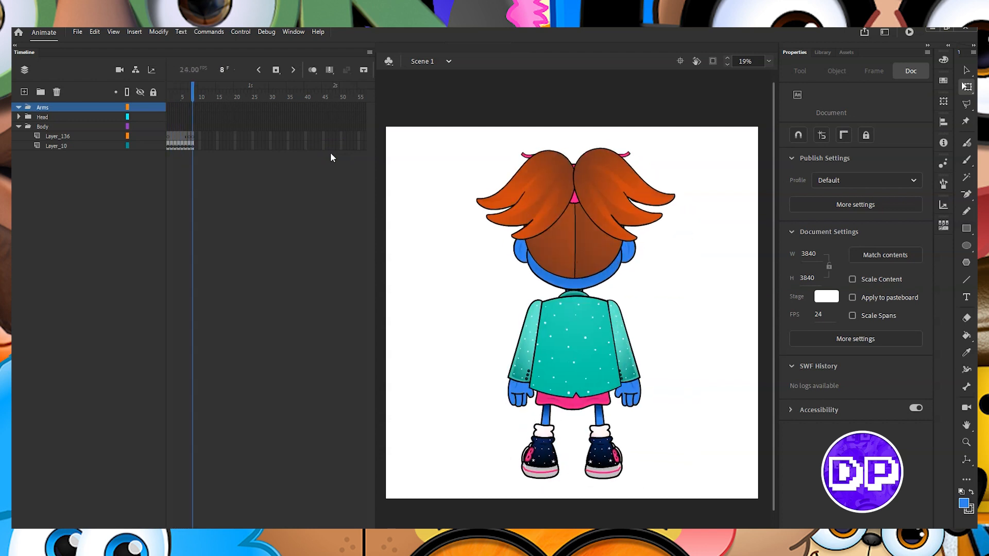